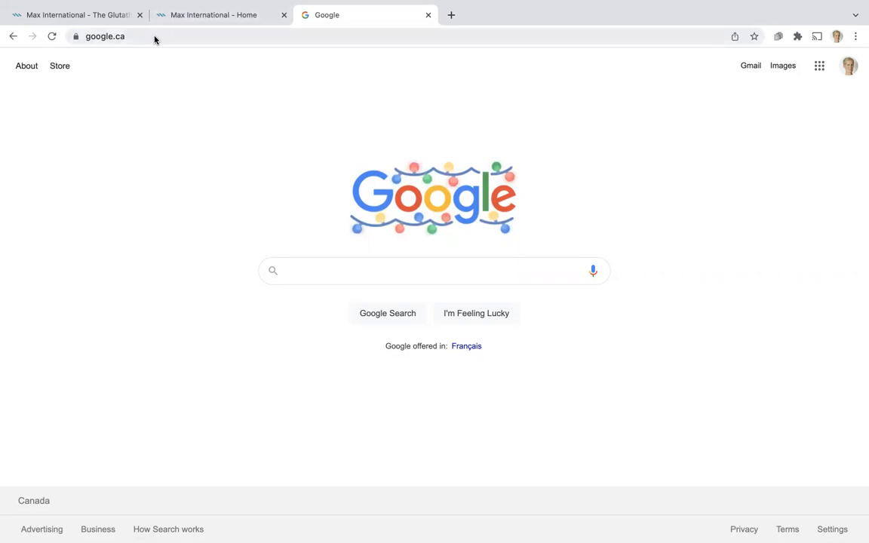
# Replace google.ca with the max.com referral link containing the Max ID and load it
pyautogui.click(105, 36)
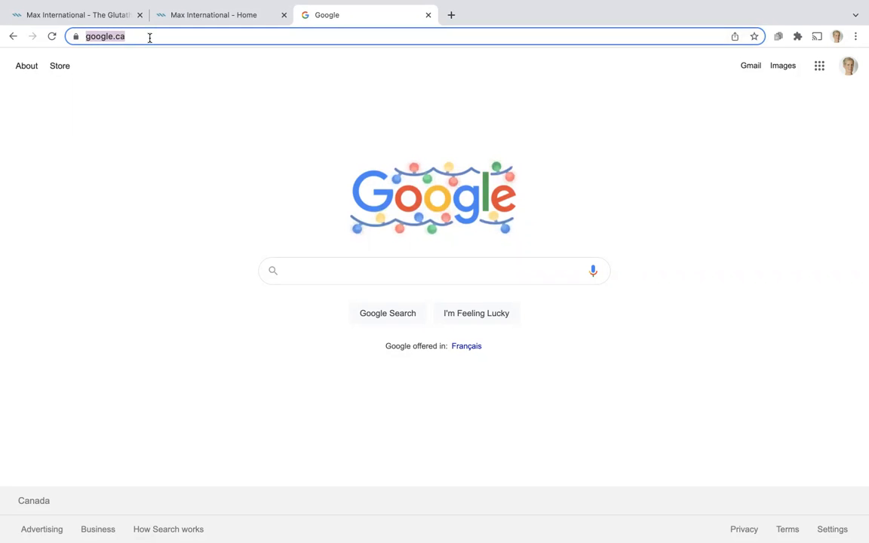
pyautogui.write('max.com/login')
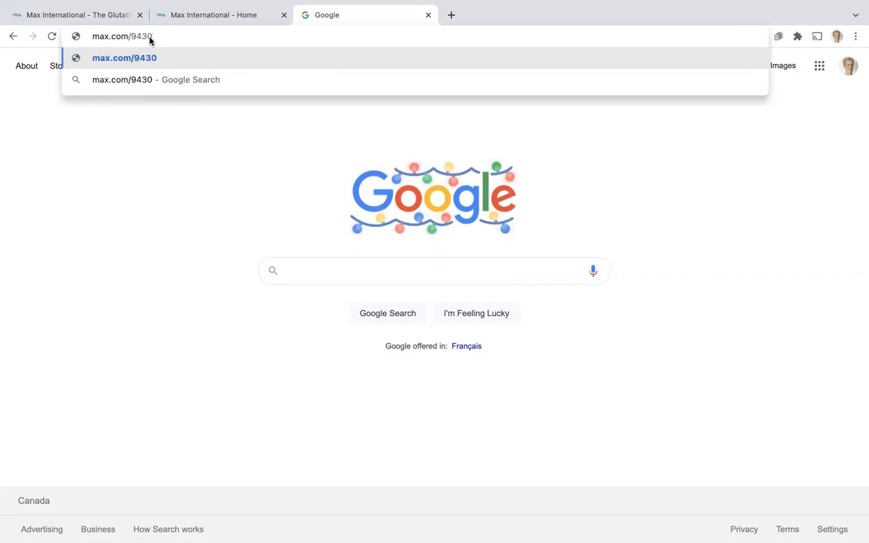
pyautogui.write('75')
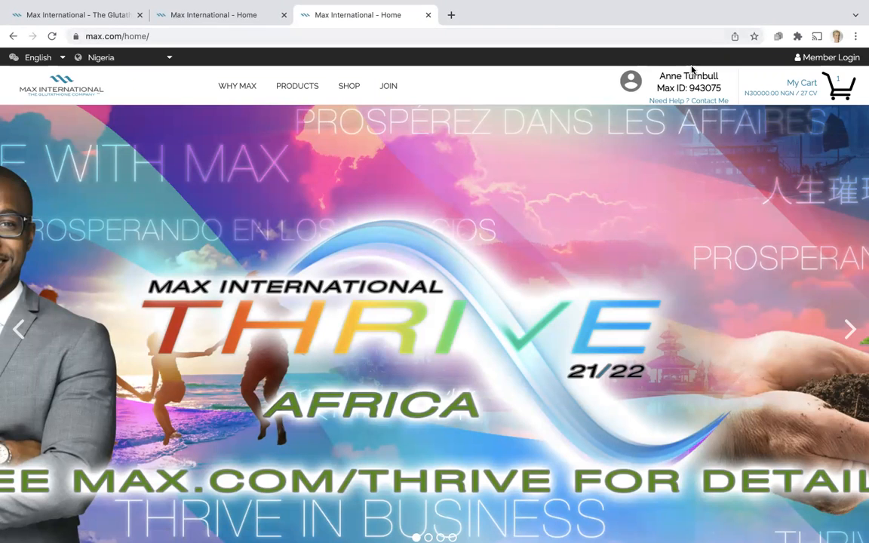
pyautogui.moveTo(685, 68)
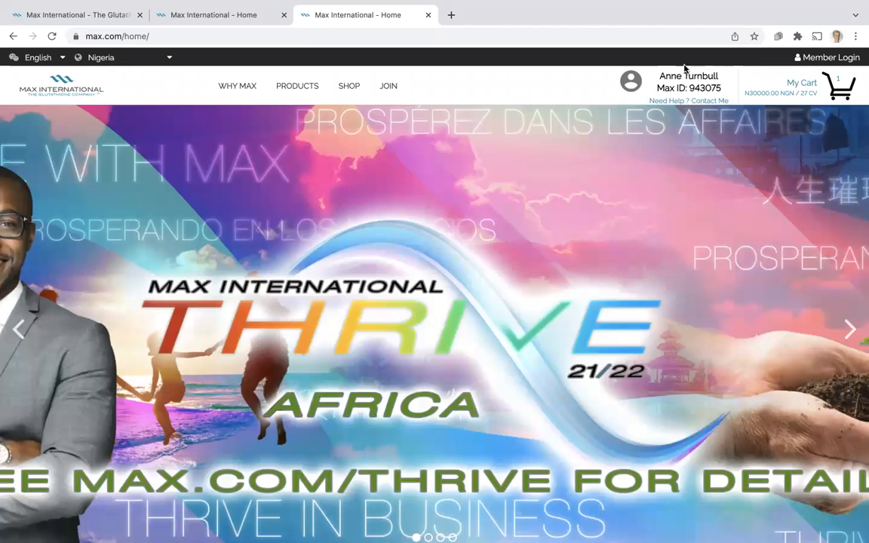
pyautogui.moveTo(715, 139)
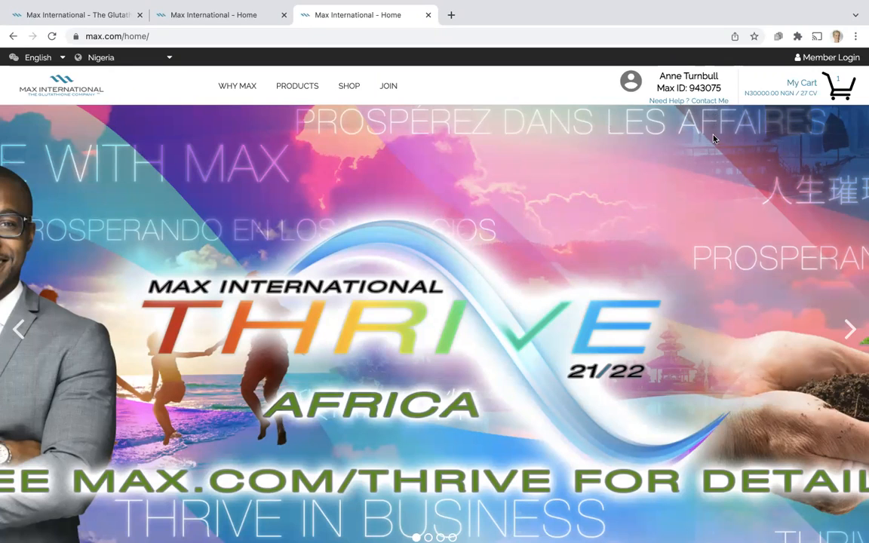
pyautogui.moveTo(706, 99)
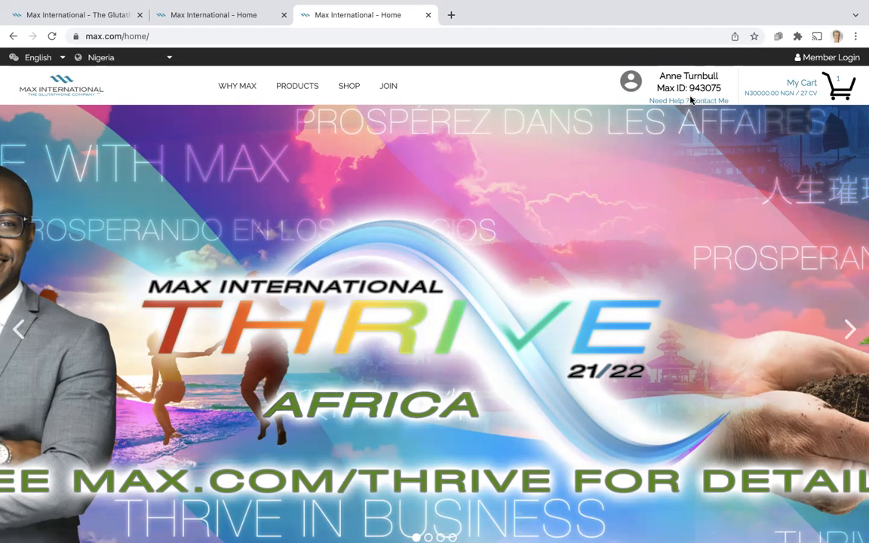
# Preview the PRODUCTS menu and choose SHOP from the top navigation
pyautogui.click(296, 84)
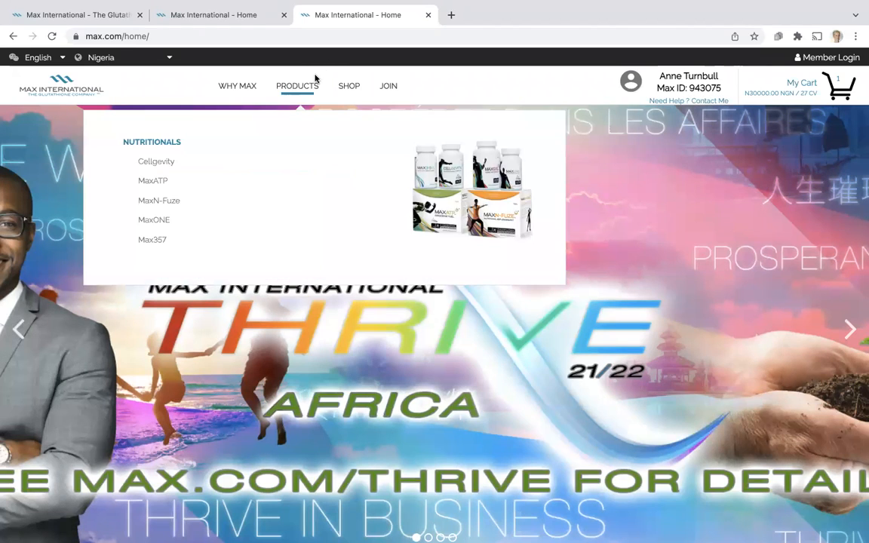
pyautogui.click(348, 85)
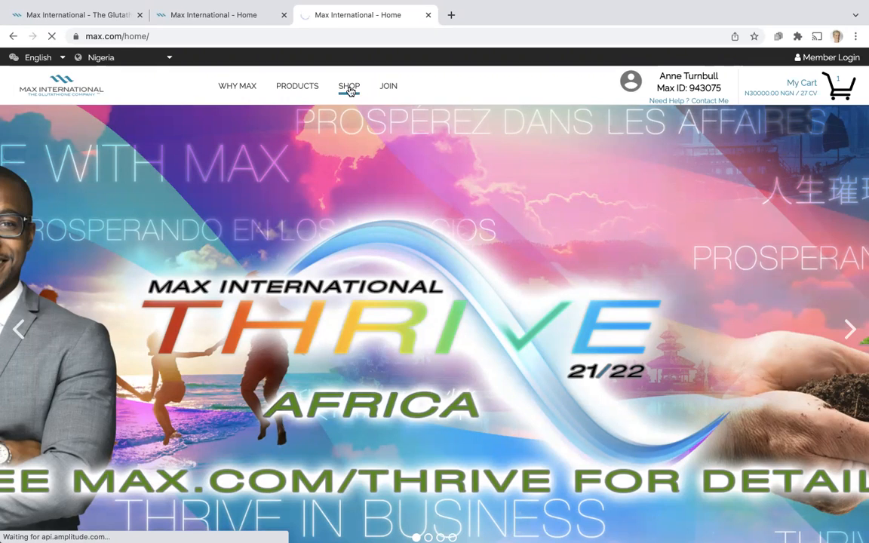
# Load the Shop product listing and keep Nigeria as the selected country
pyautogui.click(348, 85)
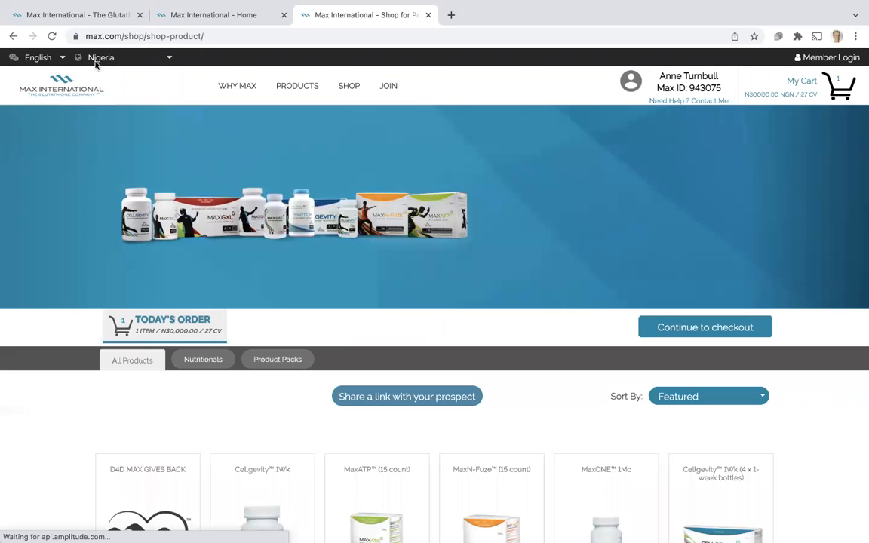
pyautogui.click(121, 58)
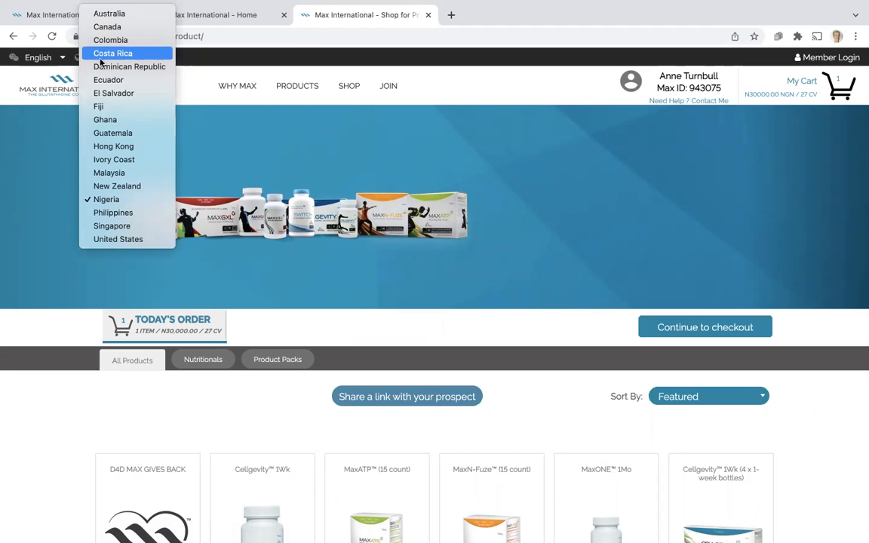
pyautogui.moveTo(106, 199)
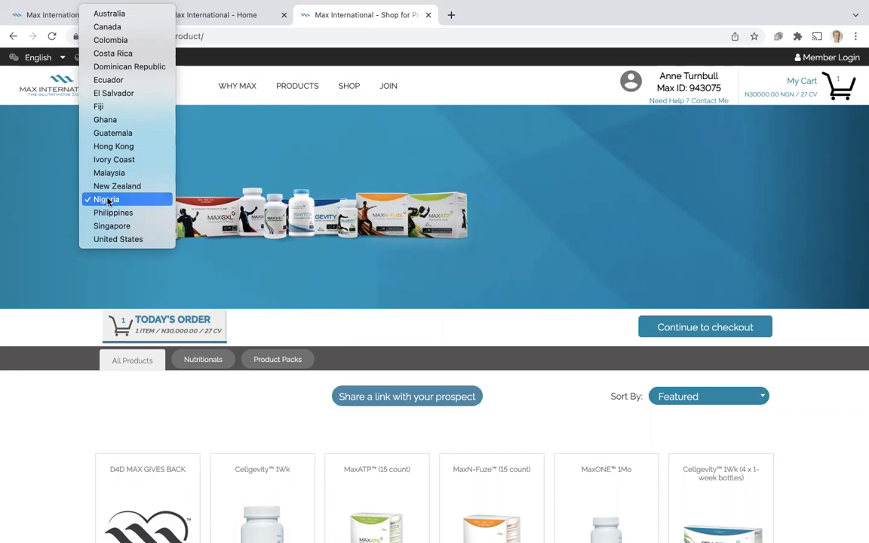
pyautogui.click(105, 199)
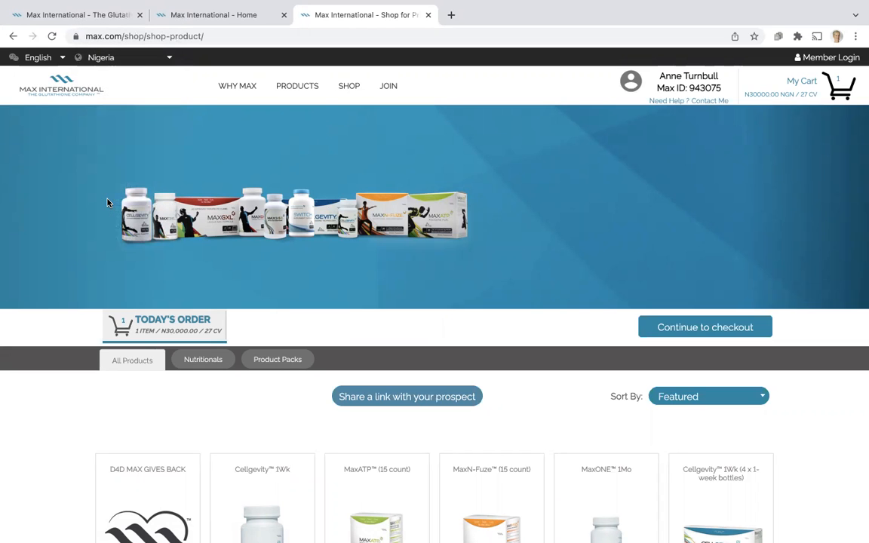
pyautogui.moveTo(558, 278)
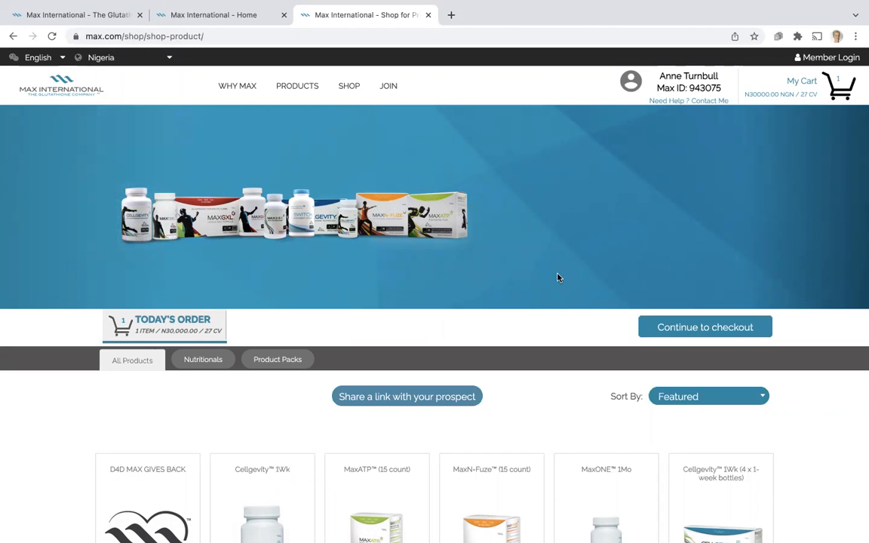
# Check out with the Cellgevity 1Wk (4 x 1-week bottles) pack, reaching Create Your Account
pyautogui.scroll(-3)
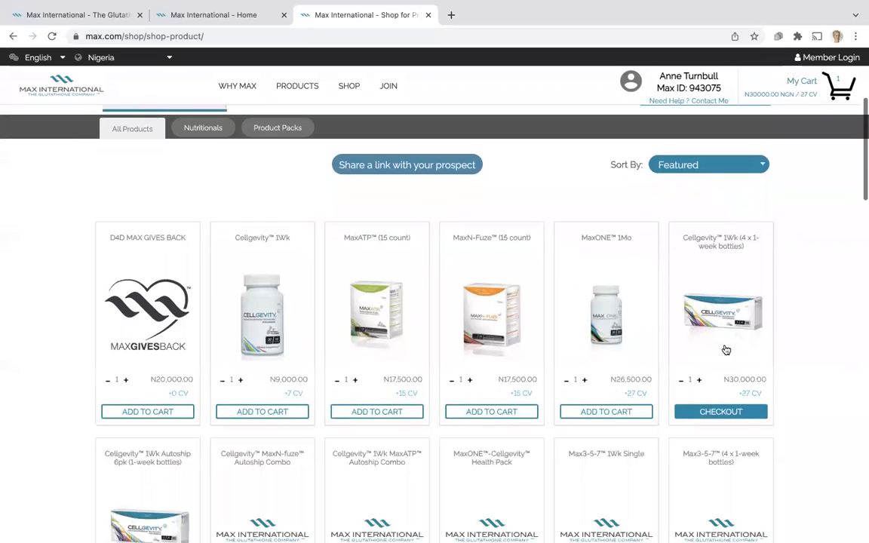
pyautogui.moveTo(724, 324)
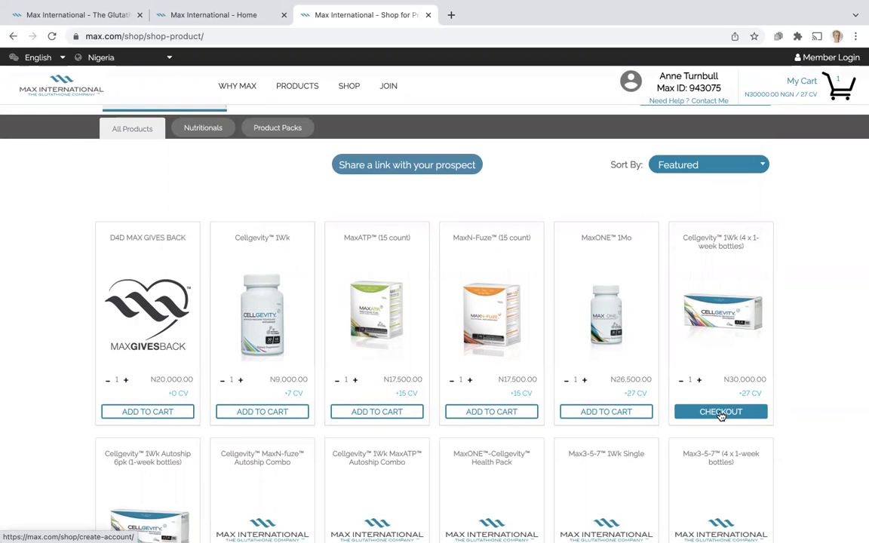
pyautogui.click(721, 410)
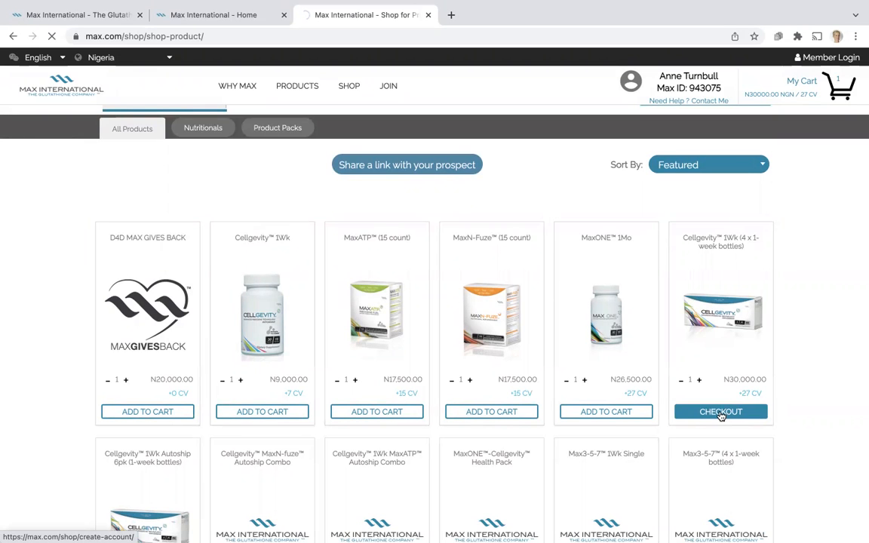
pyautogui.click(721, 411)
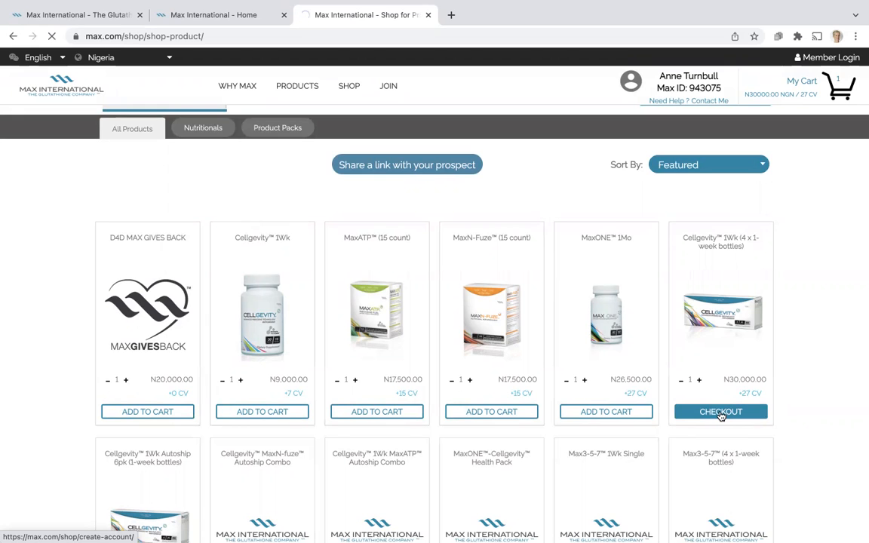
pyautogui.click(721, 412)
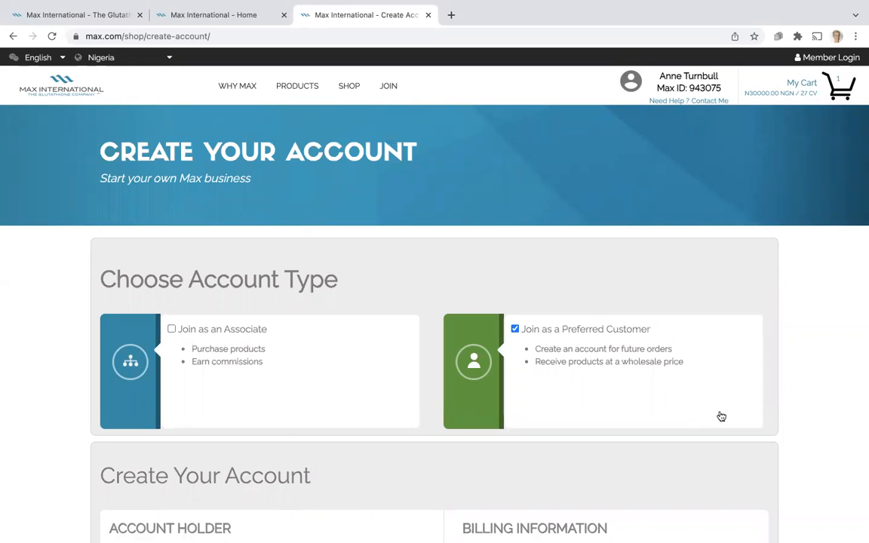
pyautogui.scroll(-3)
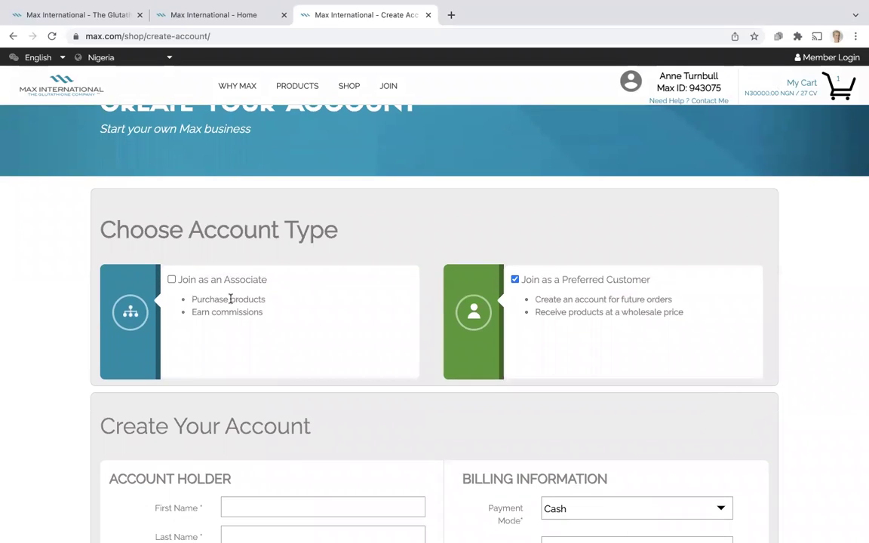
pyautogui.moveTo(505, 353)
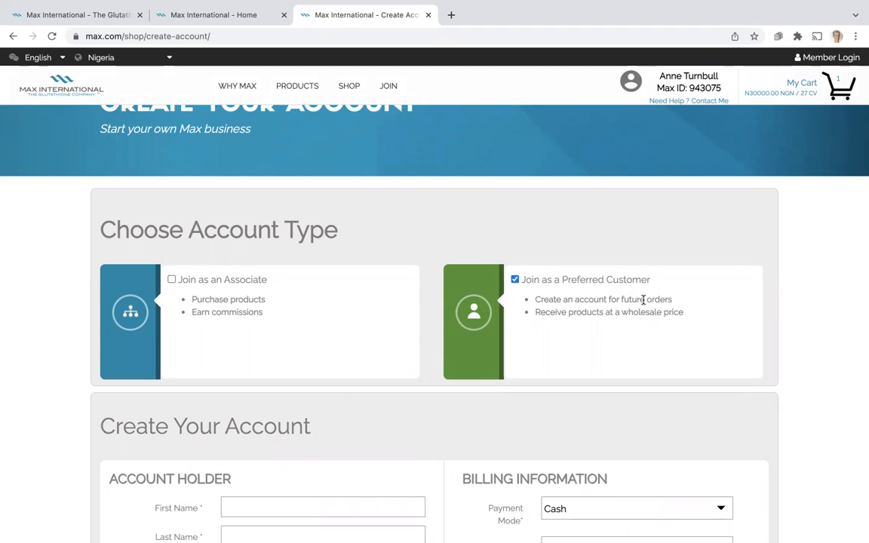
pyautogui.scroll(-3)
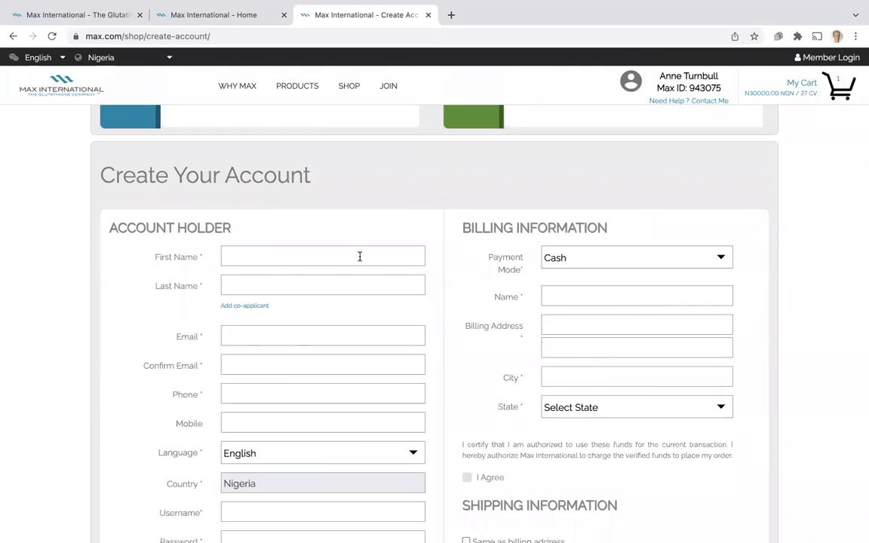
pyautogui.moveTo(304, 380)
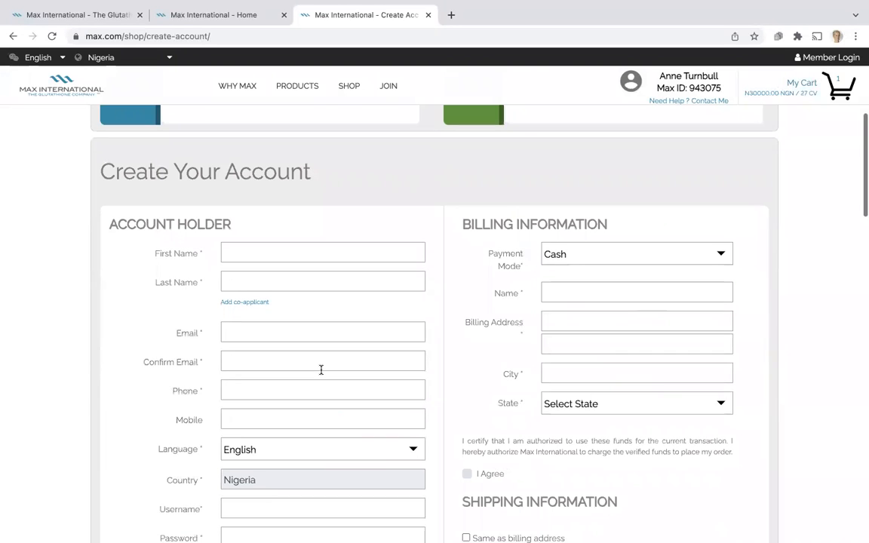
pyautogui.scroll(-3)
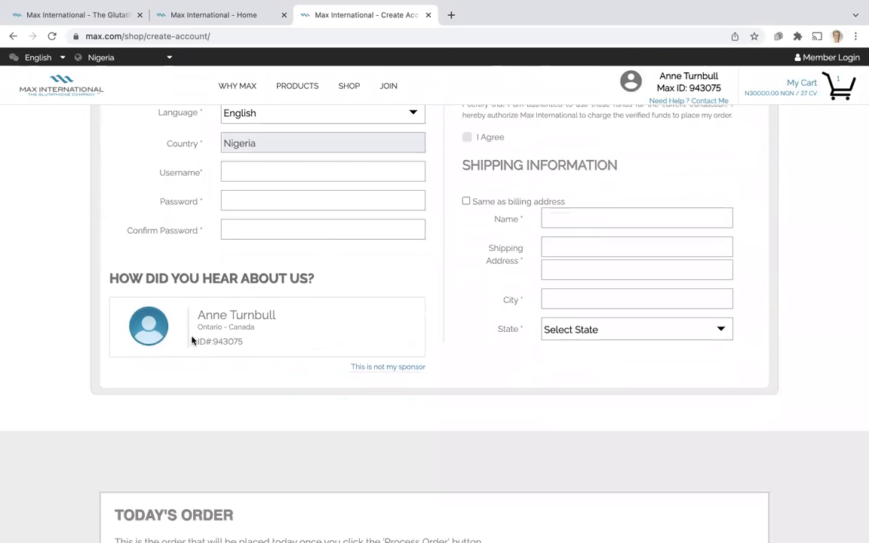
pyautogui.moveTo(263, 350)
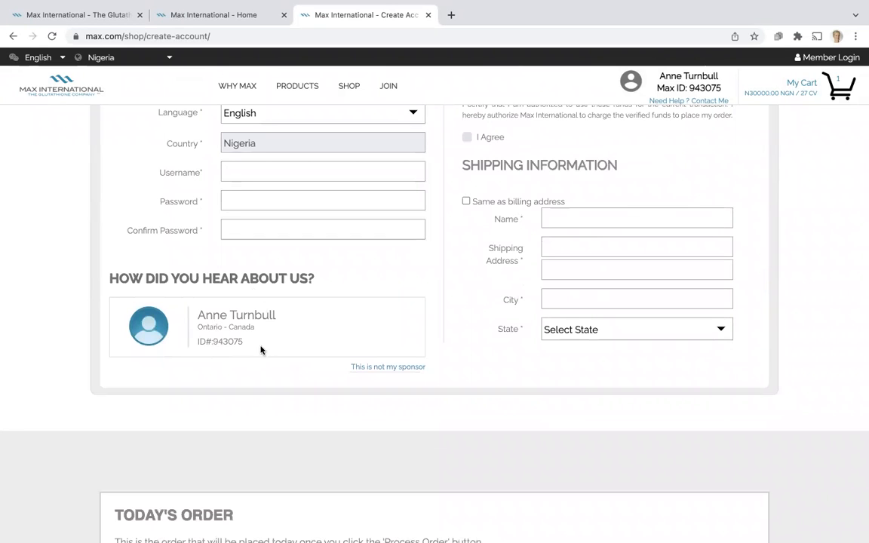
pyautogui.moveTo(305, 344)
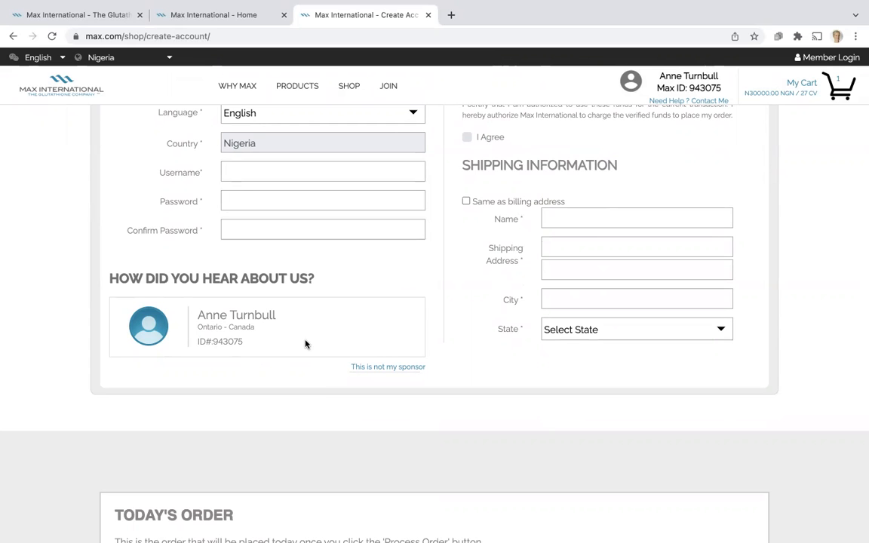
pyautogui.scroll(-3)
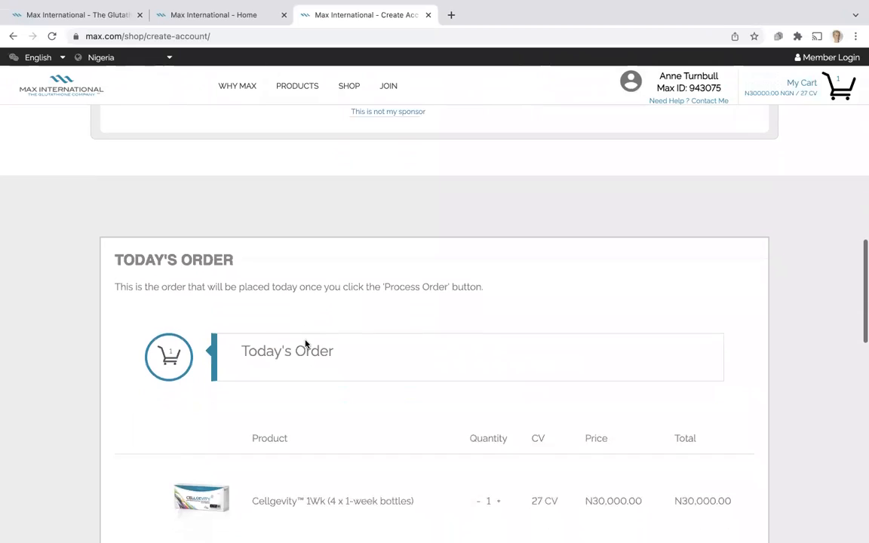
pyautogui.scroll(-3)
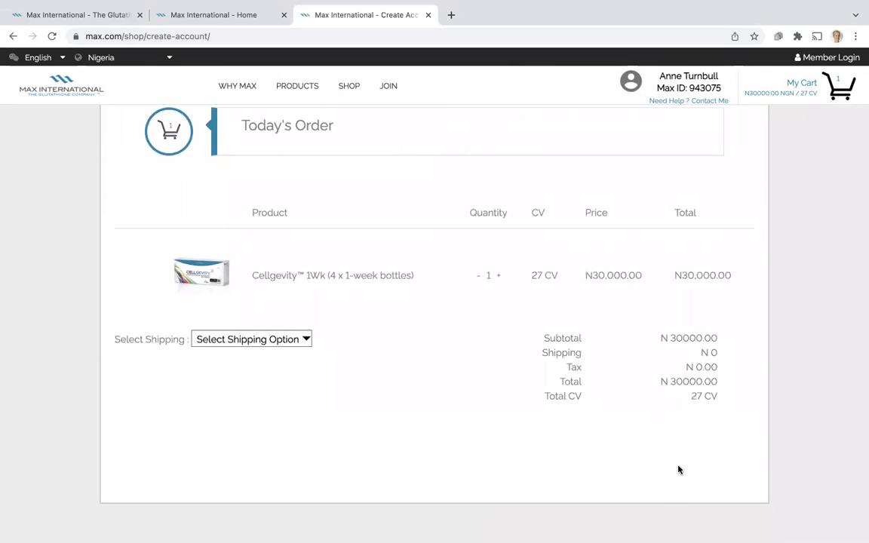
pyautogui.moveTo(633, 510)
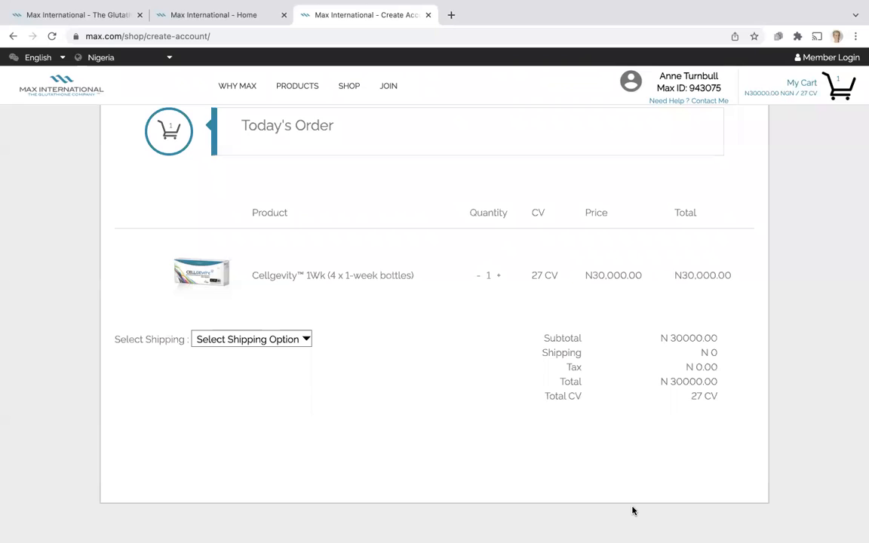